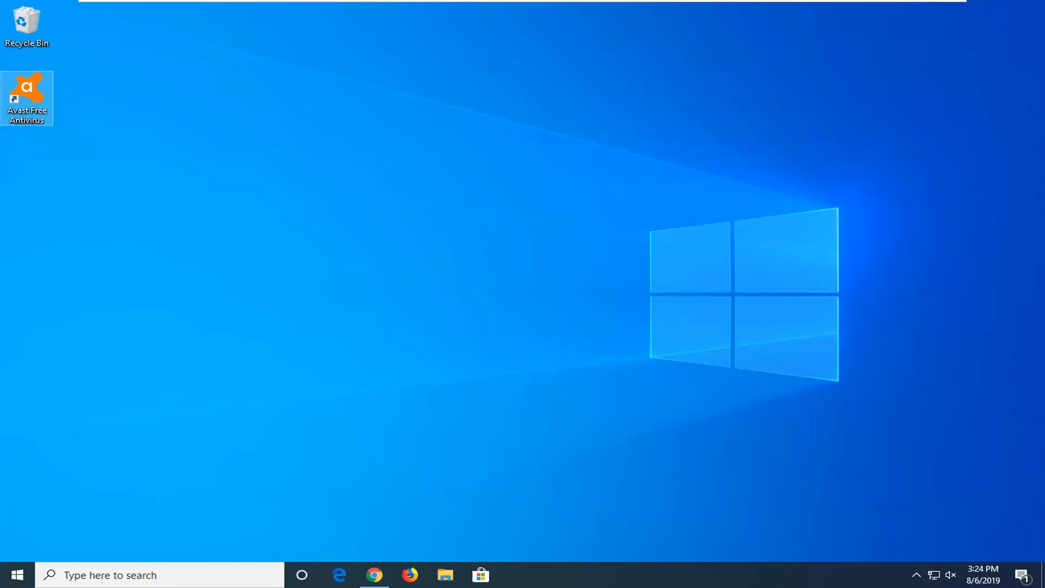
mouse_move(986, 468)
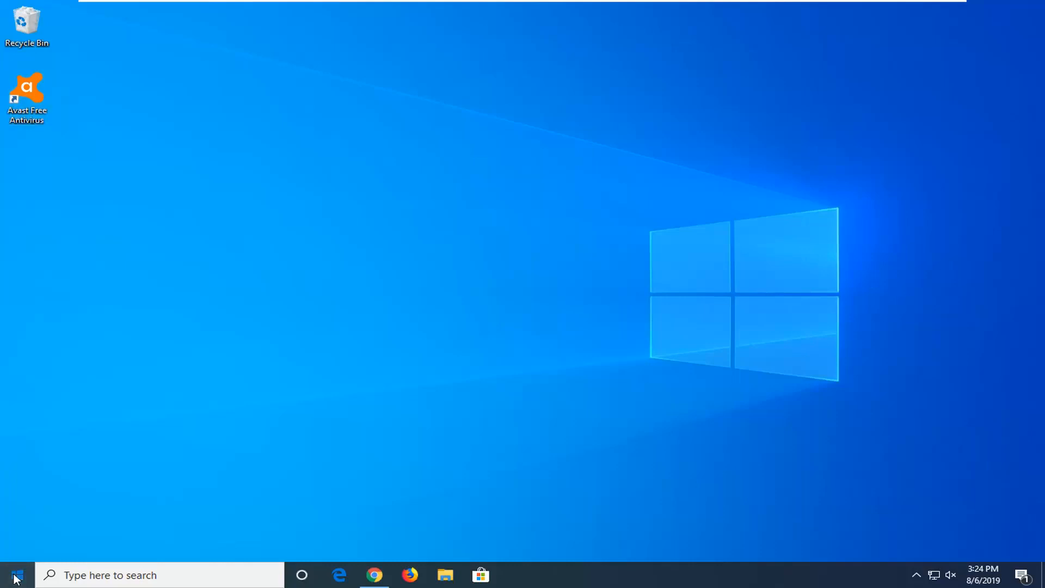
Step: Search the Start menu for 'settings' and launch the Settings app
click(15, 575)
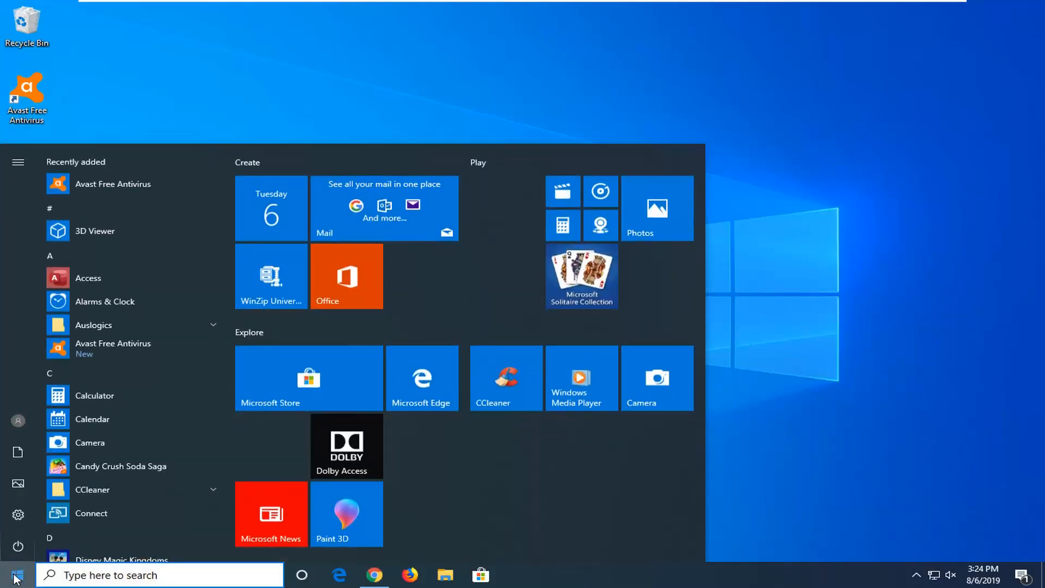
text(settings)
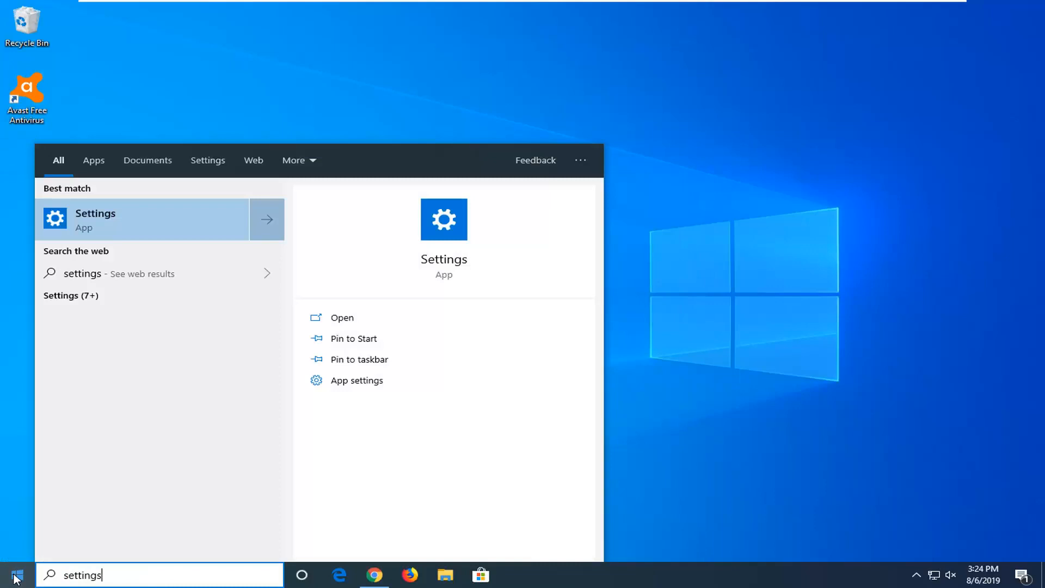
mouse_move(89, 205)
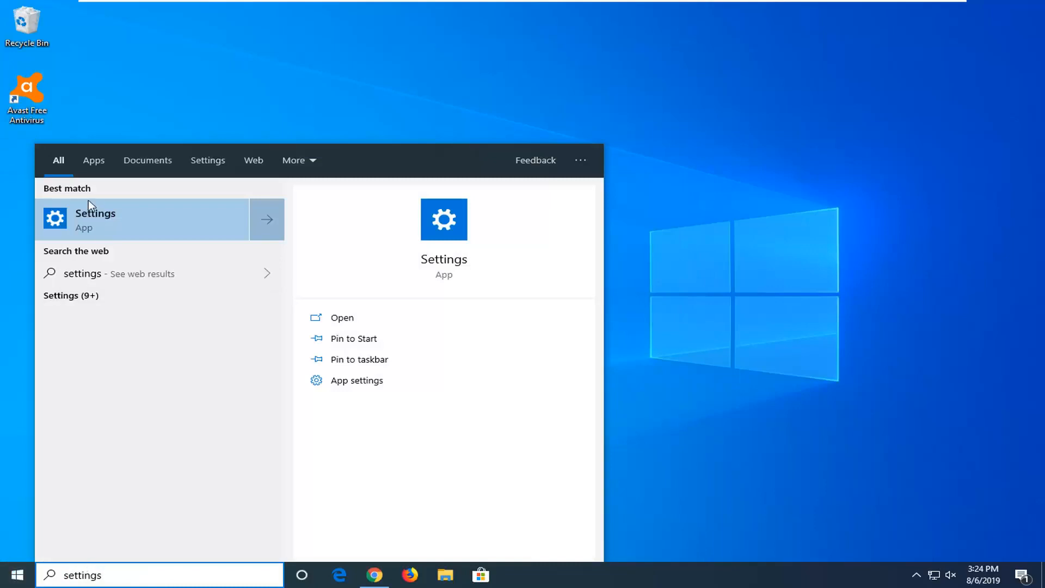
click(95, 220)
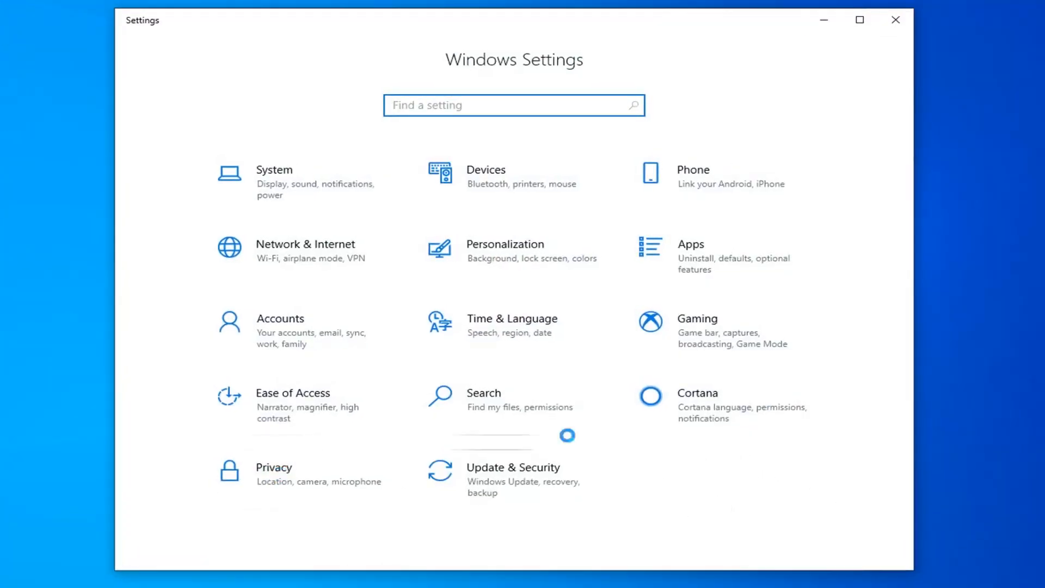
Step: Go to Privacy and choose Background apps under App permissions
click(273, 473)
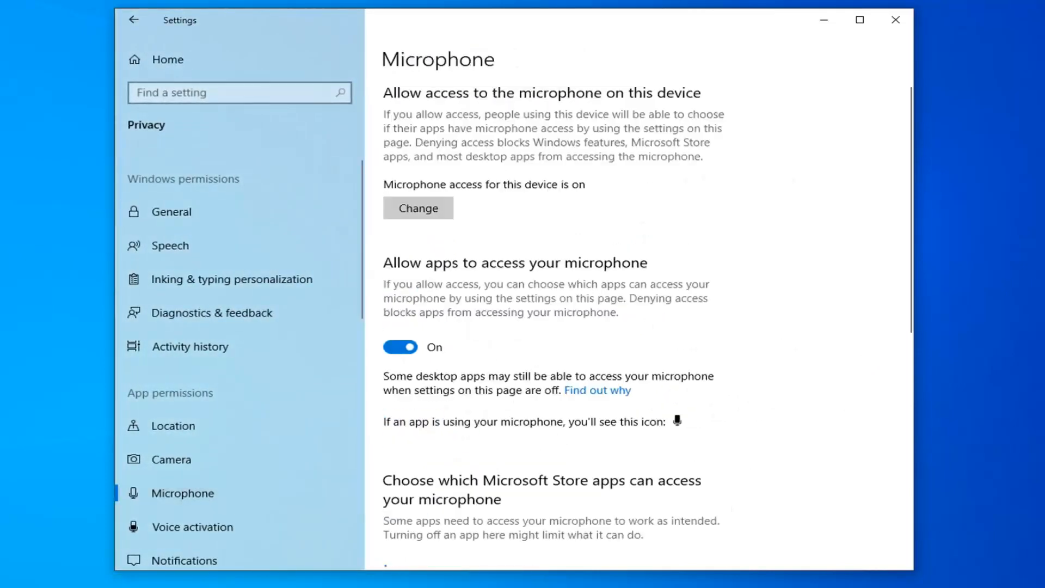
click(172, 212)
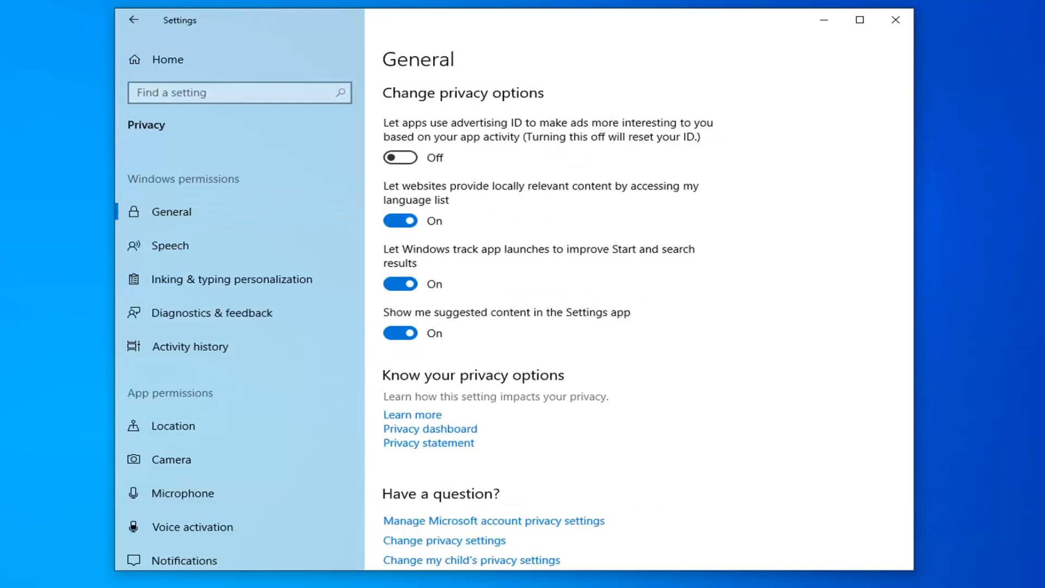
mouse_move(633, 425)
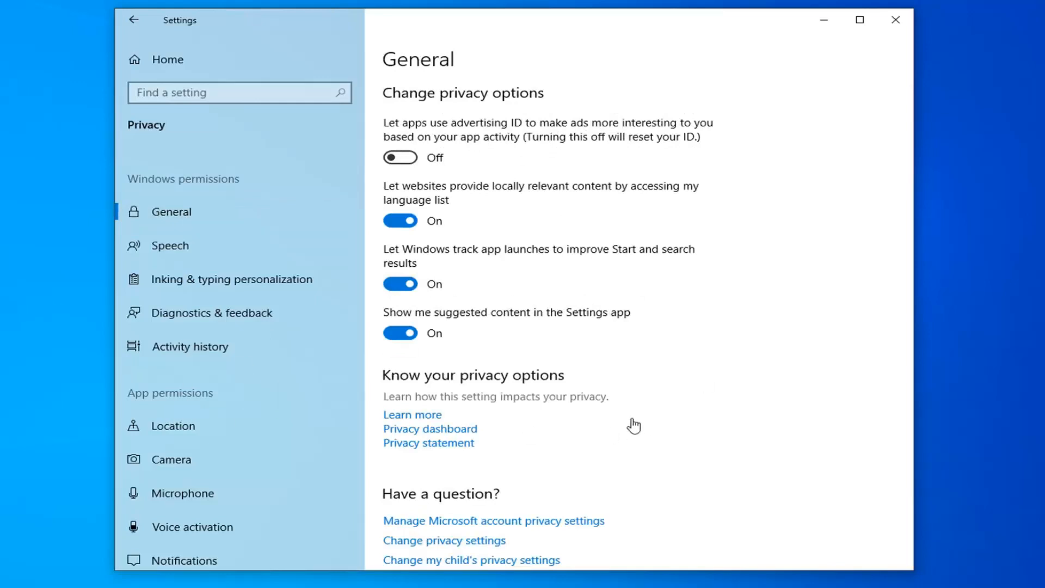
mouse_move(245, 397)
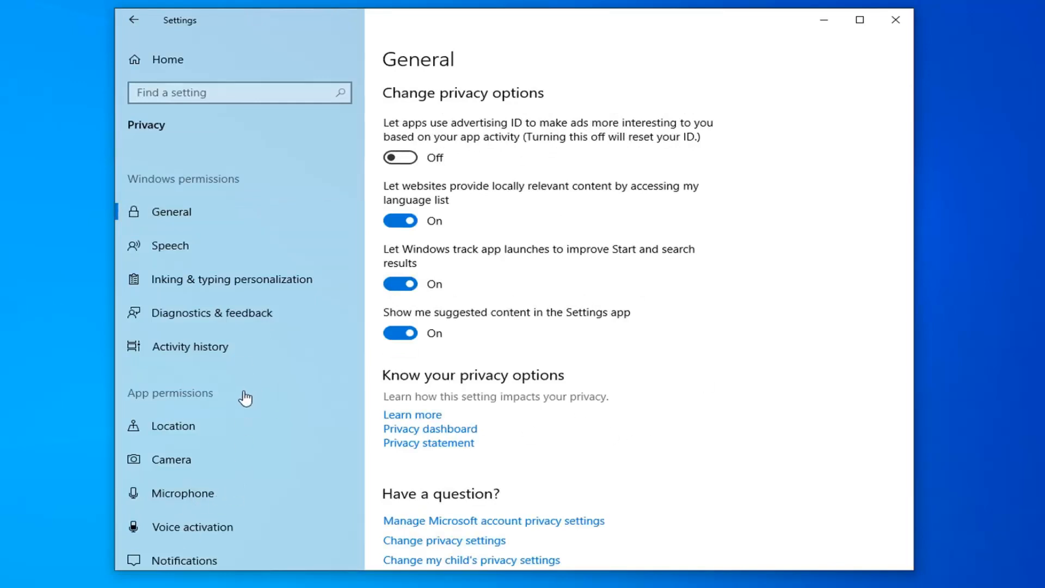
scroll(down, 3)
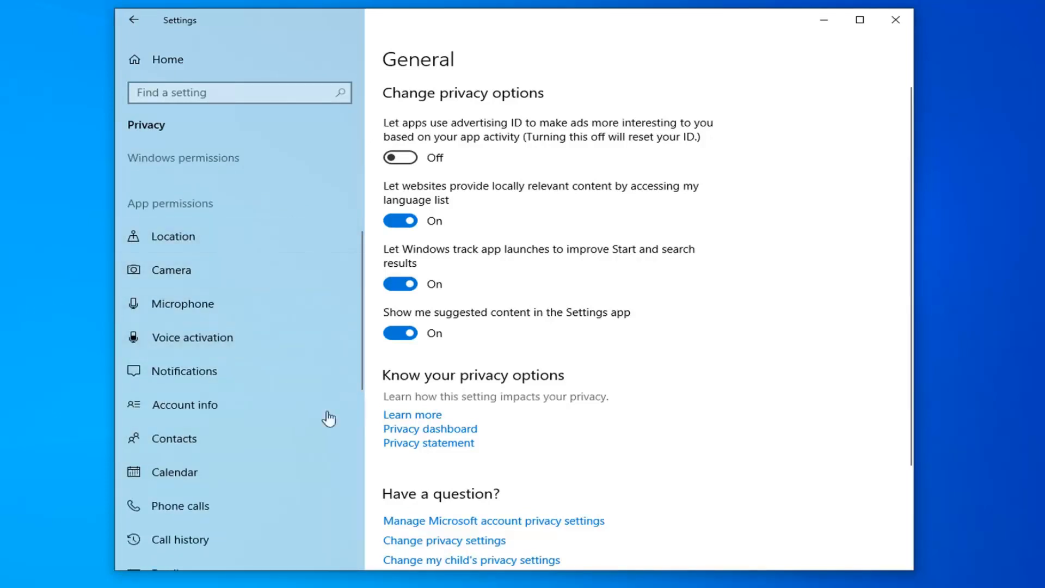
mouse_move(285, 213)
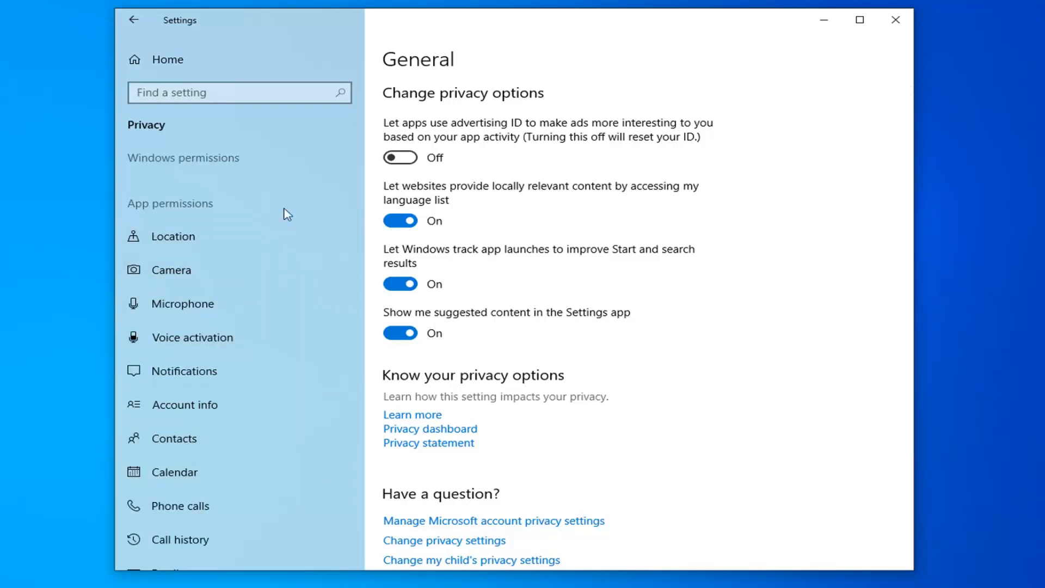
scroll(down, 3)
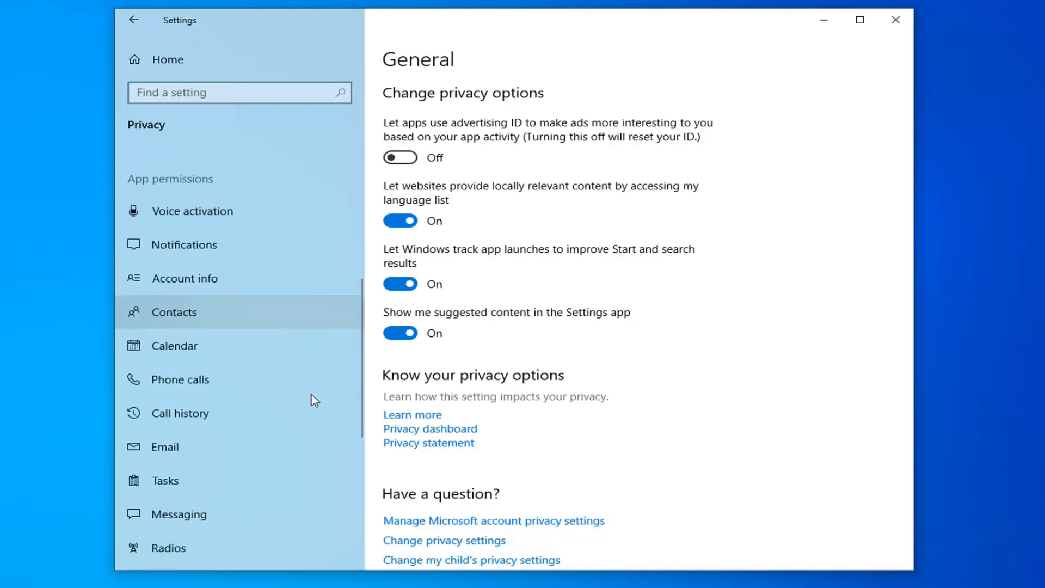
scroll(down, 3)
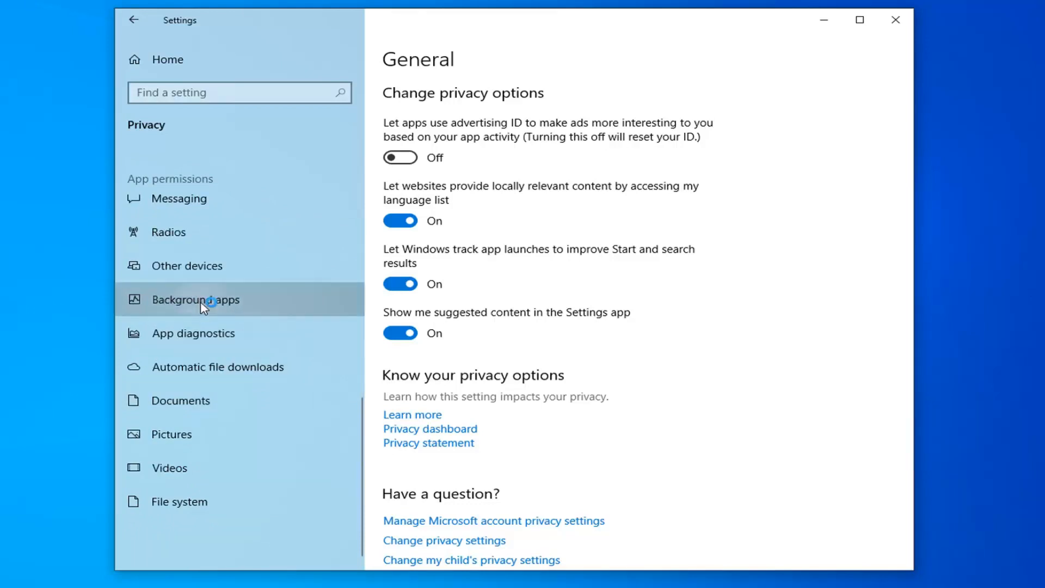
click(199, 299)
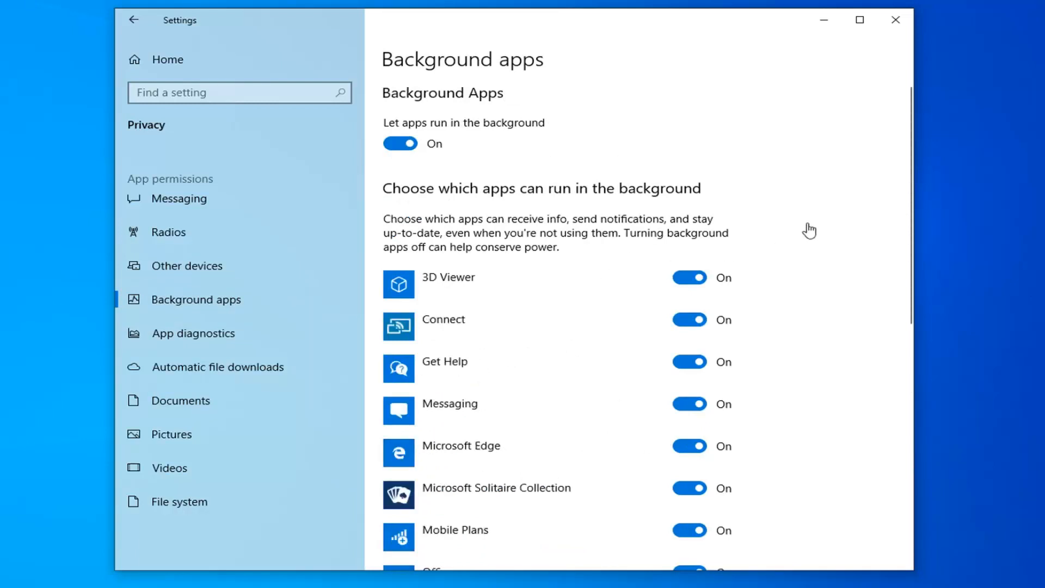
scroll(down, 3)
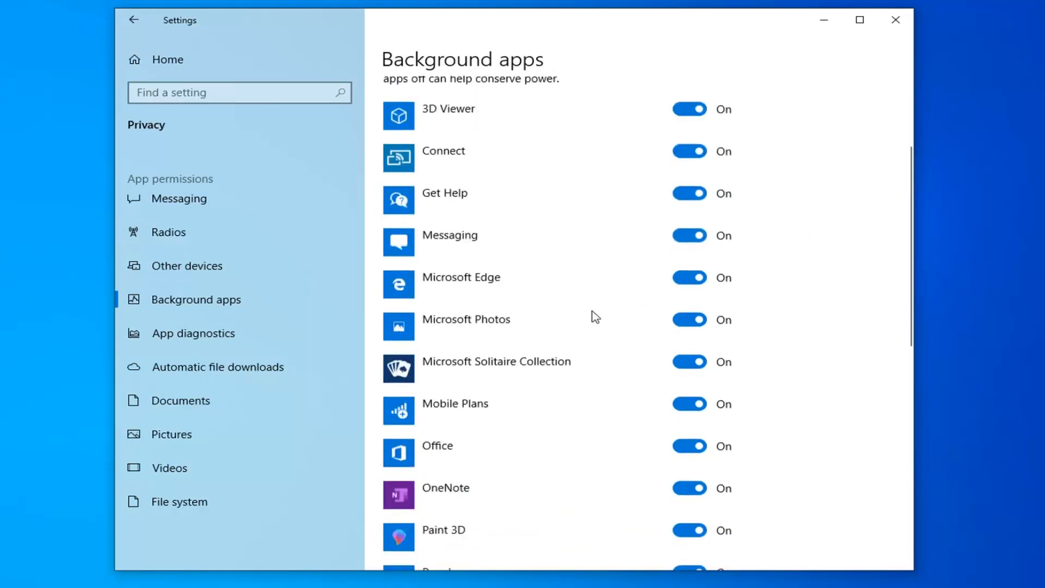
scroll(down, 3)
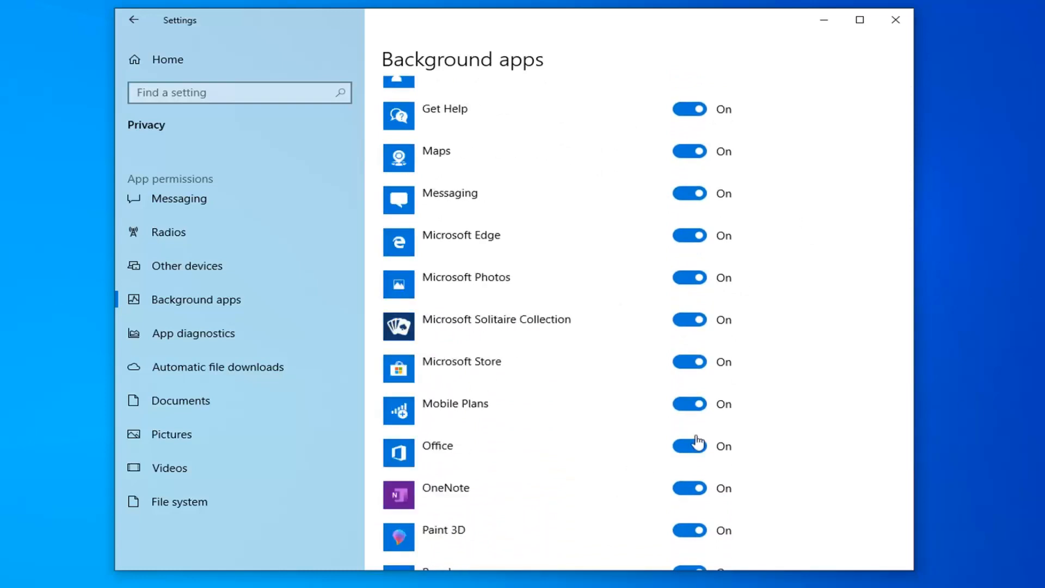
scroll(down, 3)
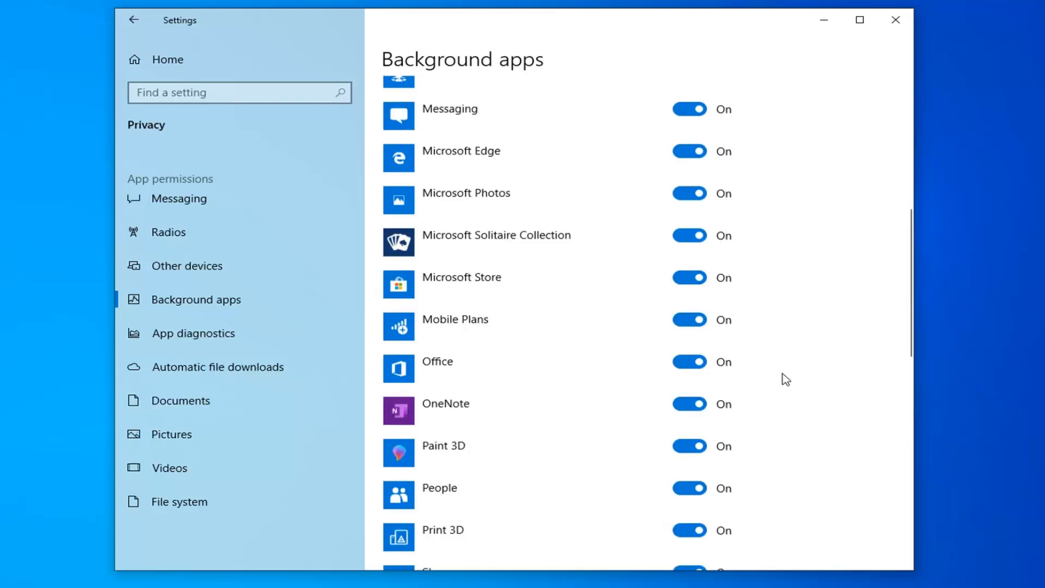
scroll(down, 3)
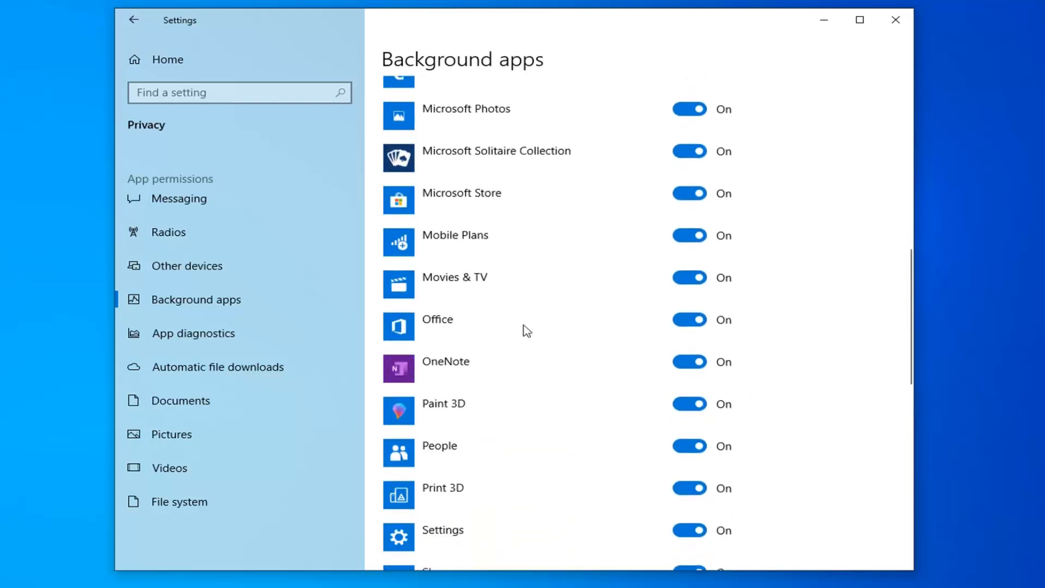
scroll(down, 3)
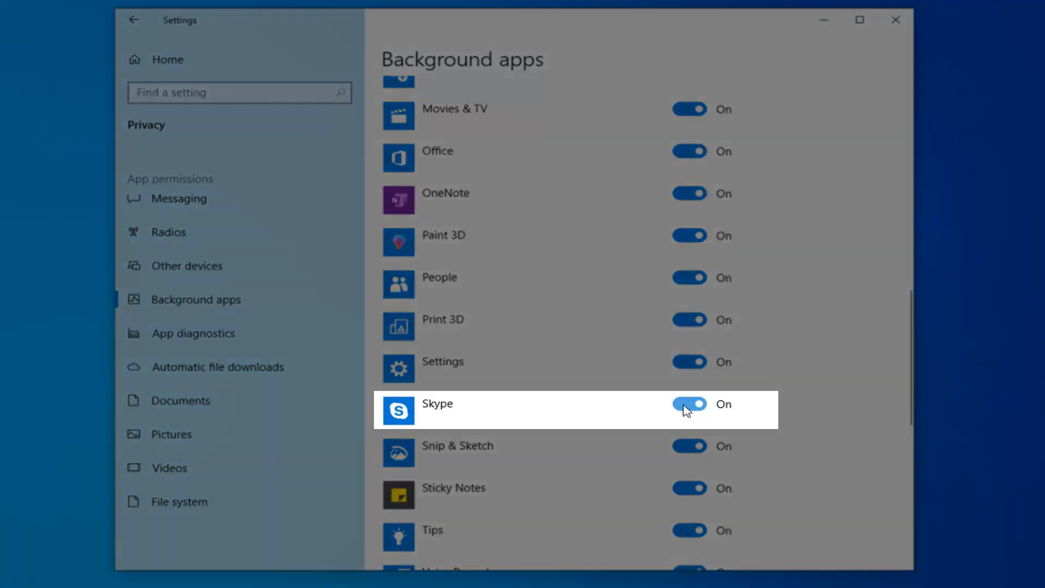
Step: Switch Skype's background permission Off and close the Settings window
click(690, 404)
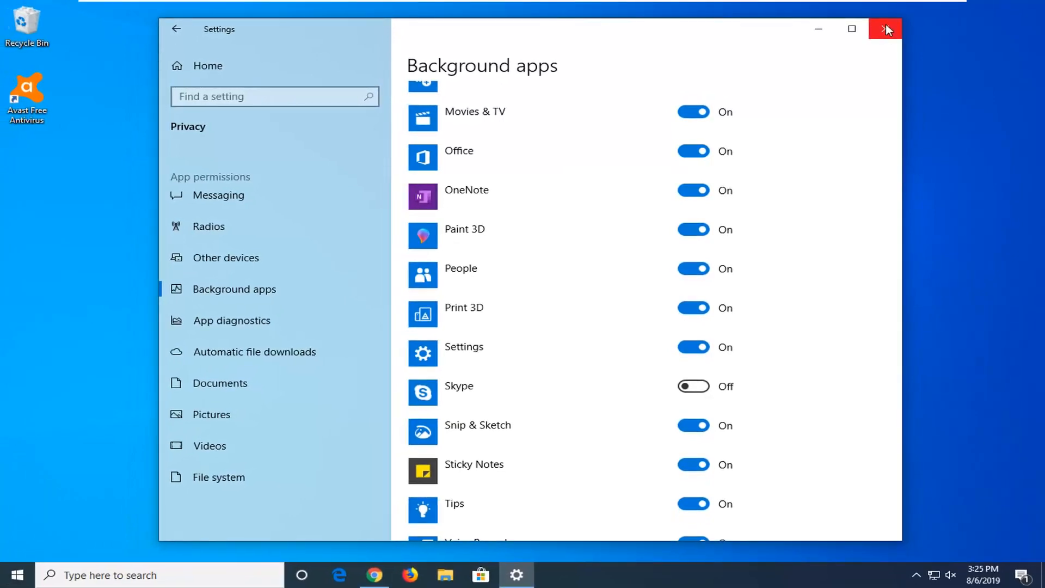
click(885, 29)
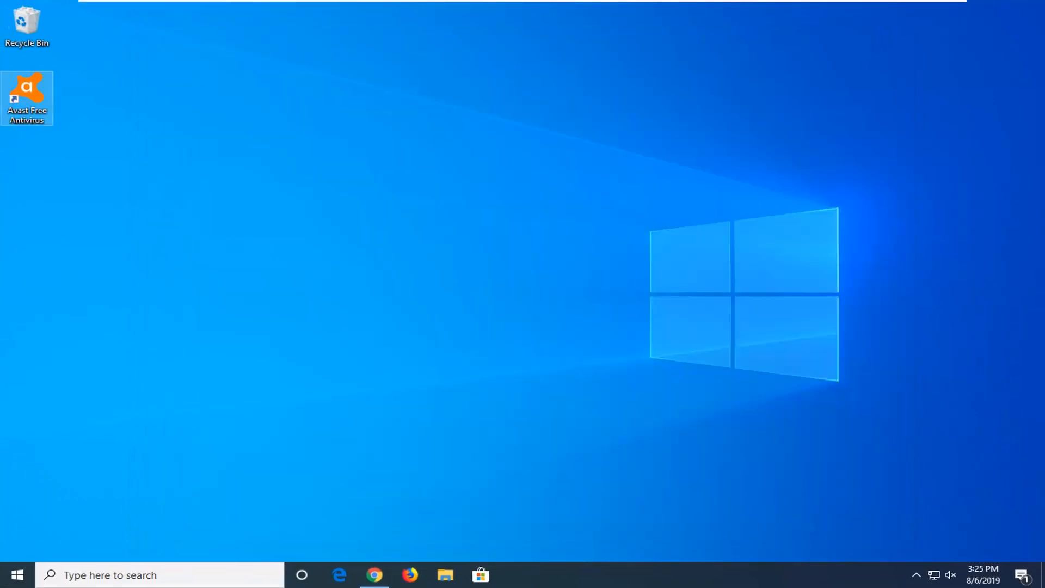